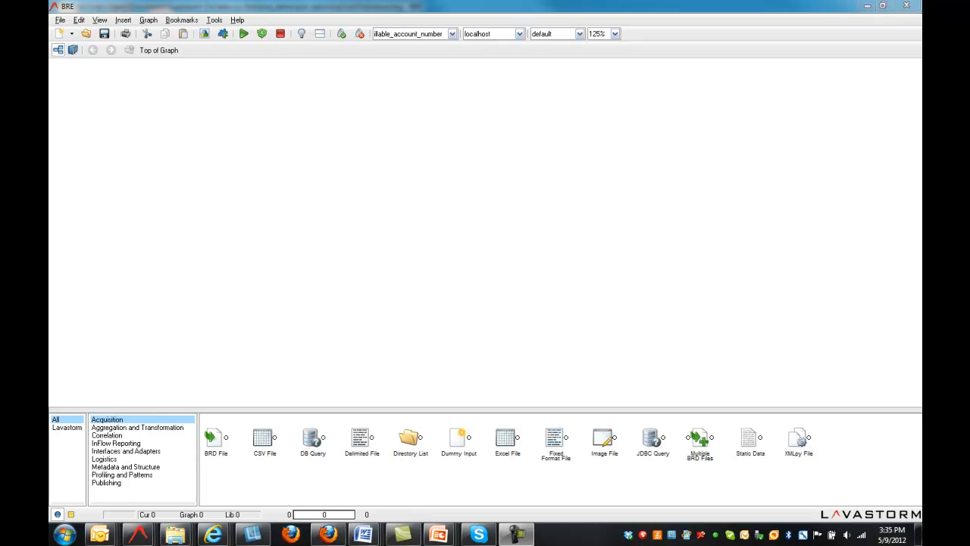
pyautogui.moveTo(871, 208)
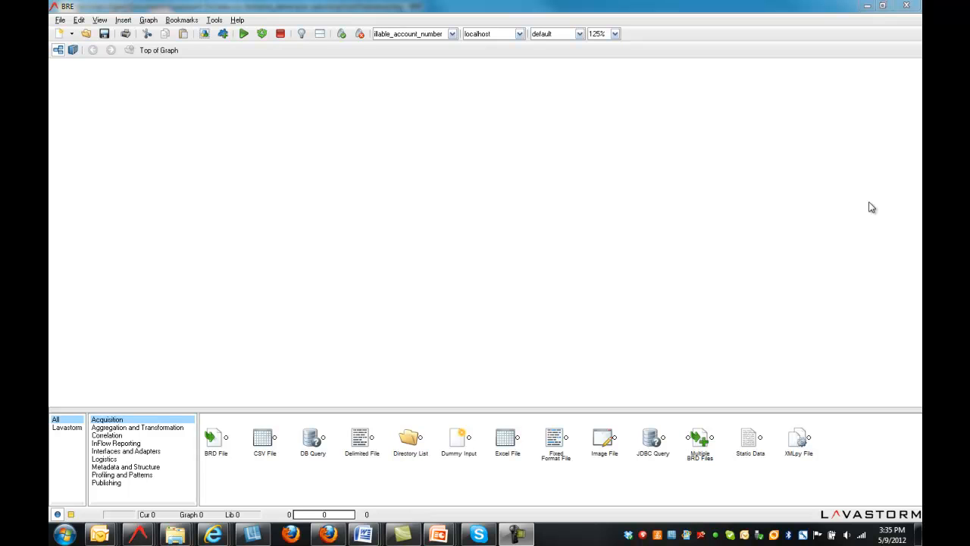
pyautogui.moveTo(136, 427)
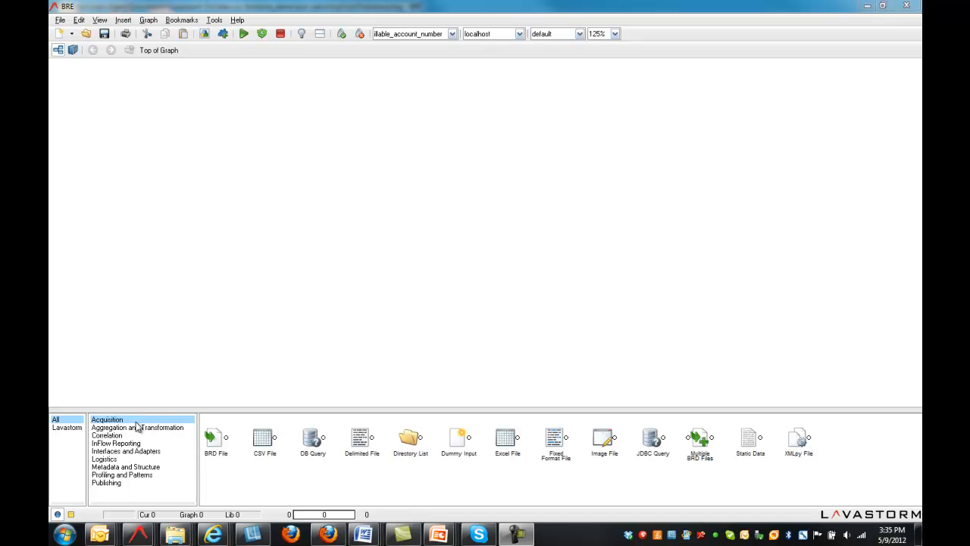
pyautogui.moveTo(137, 436)
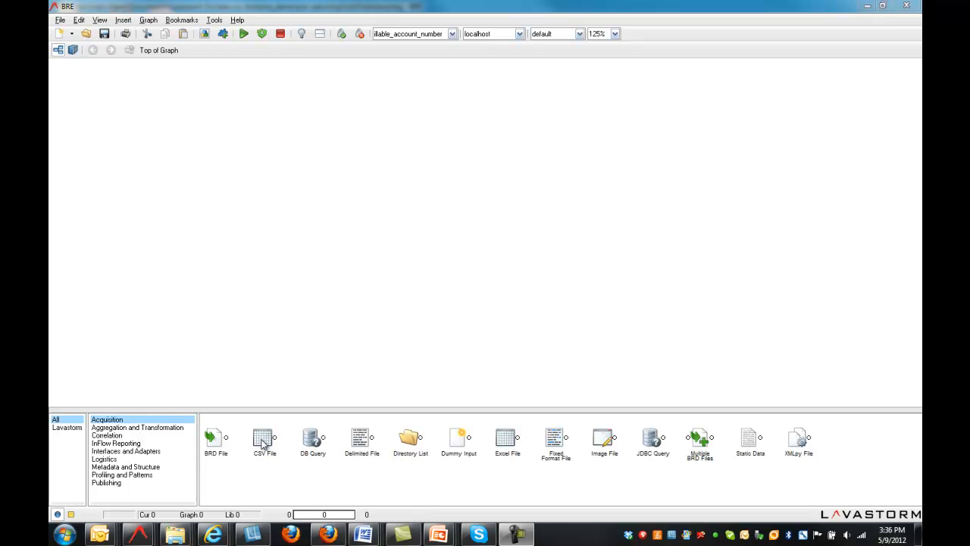
# - Add a CSV file source node and an aggregation node after it
pyautogui.moveTo(265, 438); pyautogui.dragTo(177, 157)
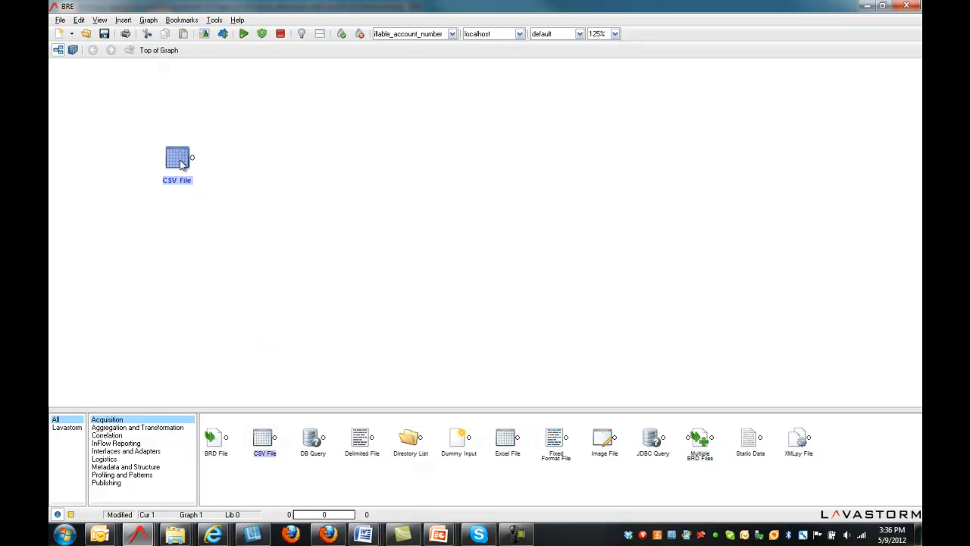
pyautogui.doubleClick(177, 157)
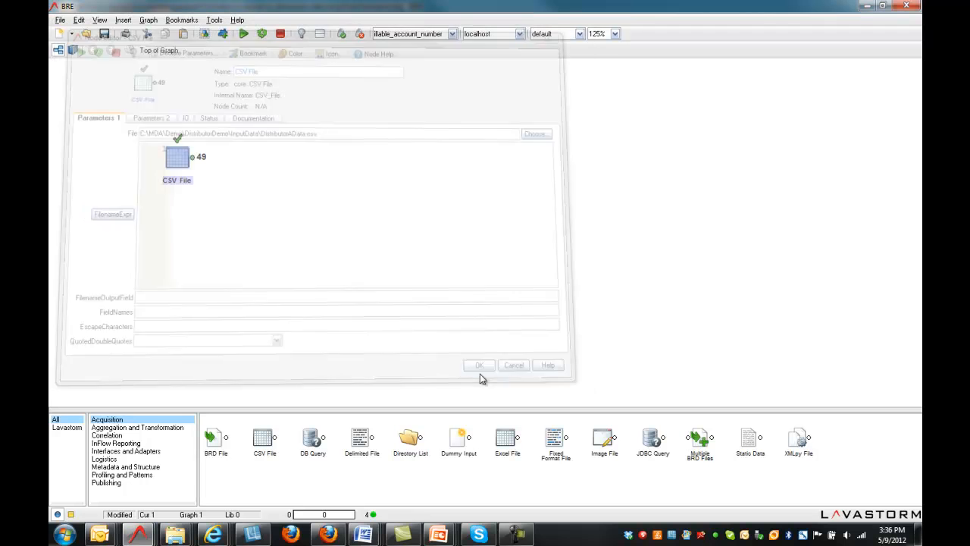
pyautogui.click(479, 364)
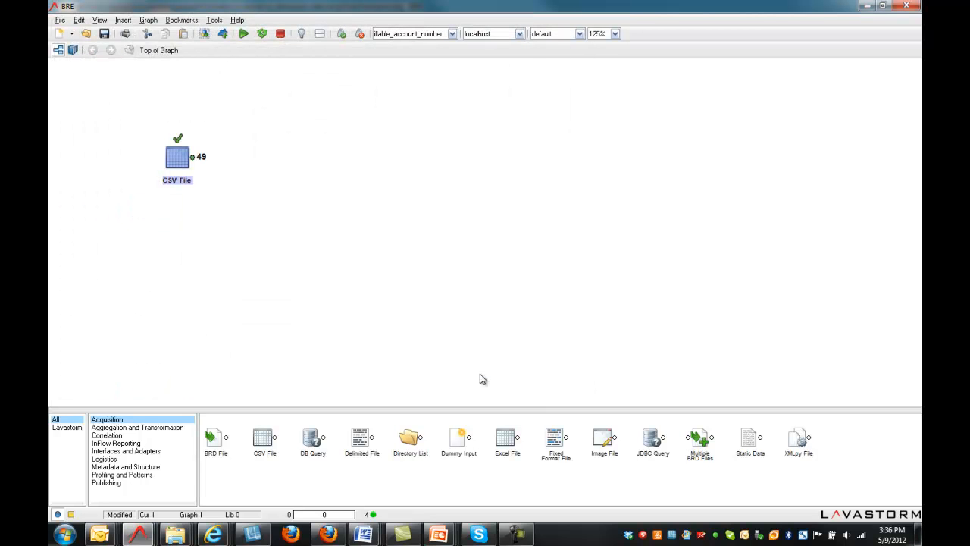
pyautogui.moveTo(127, 438)
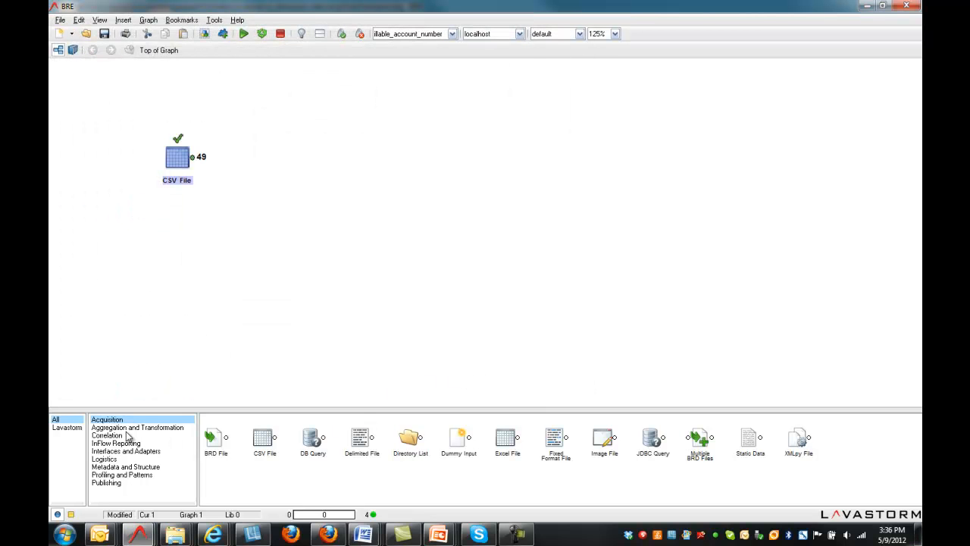
pyautogui.click(138, 427)
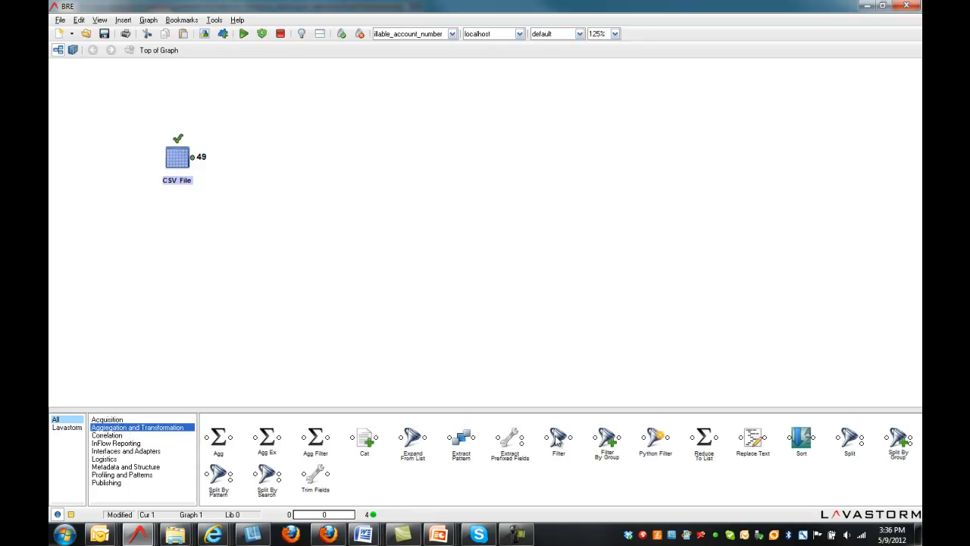
pyautogui.moveTo(558, 437); pyautogui.dragTo(238, 157)
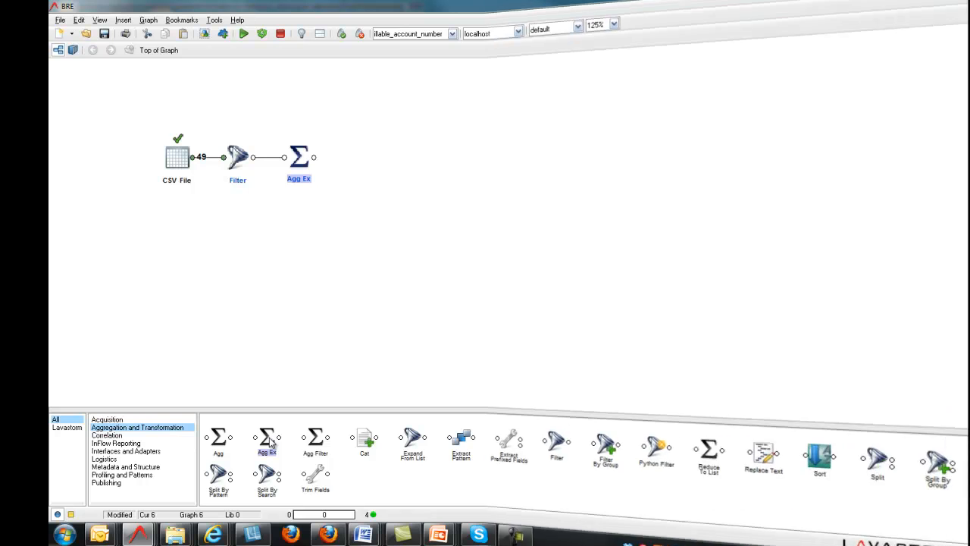
pyautogui.click(106, 419)
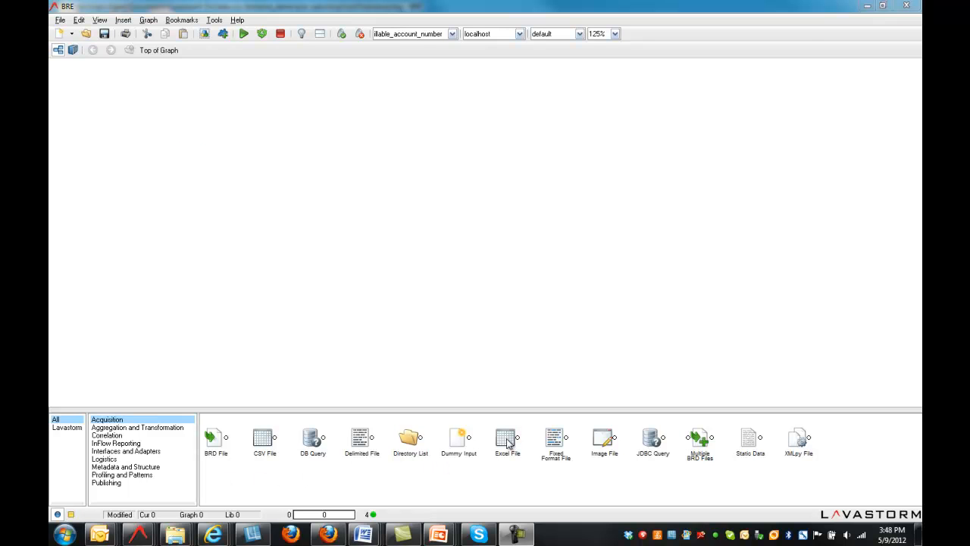
# - Add a Customer Accounts Excel source reading CustomerData.xlsx, returning 99 records
pyautogui.doubleClick(507, 437)
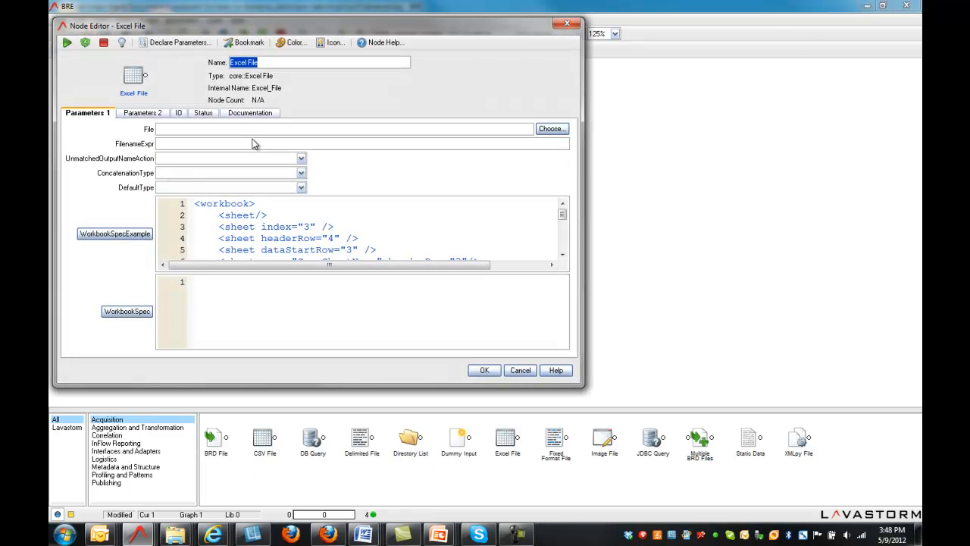
pyautogui.click(551, 128)
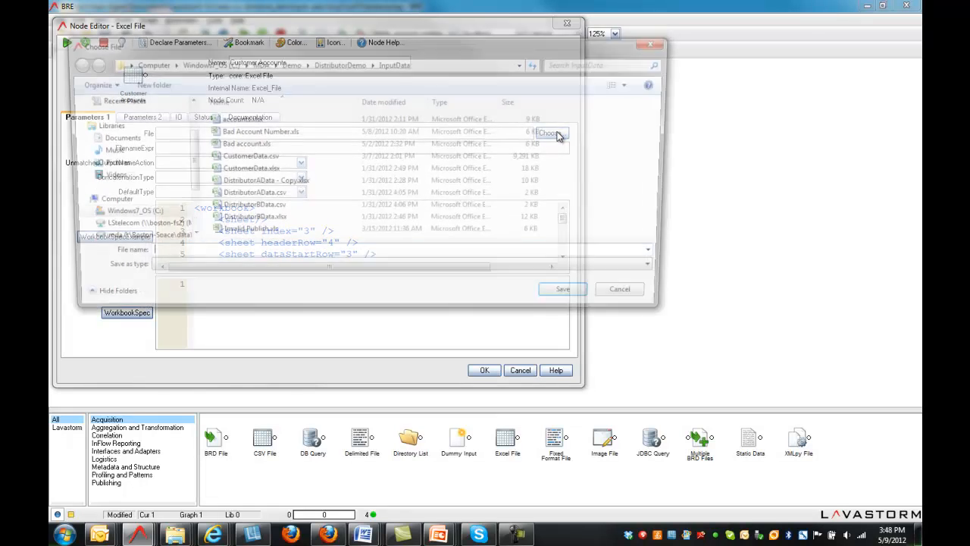
pyautogui.click(248, 169)
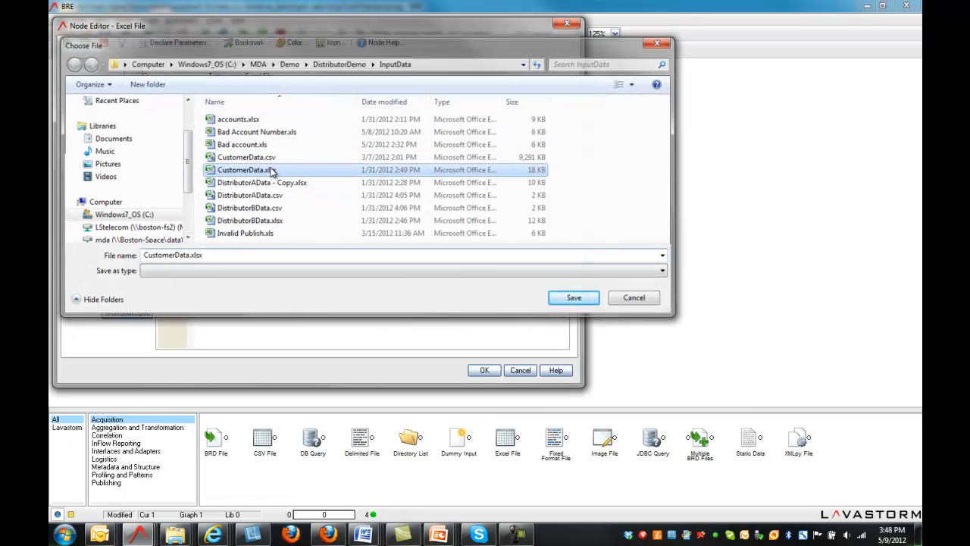
pyautogui.click(573, 297)
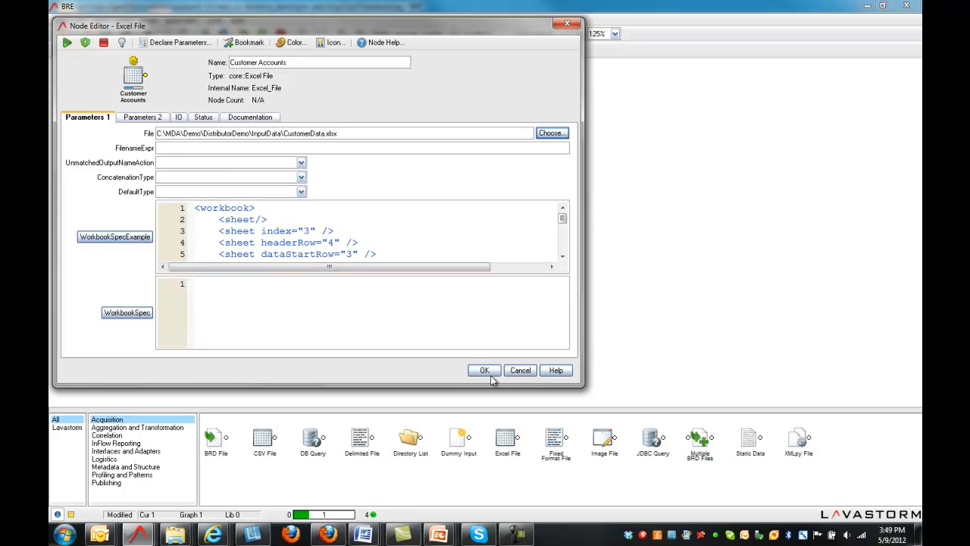
pyautogui.moveTo(489, 375)
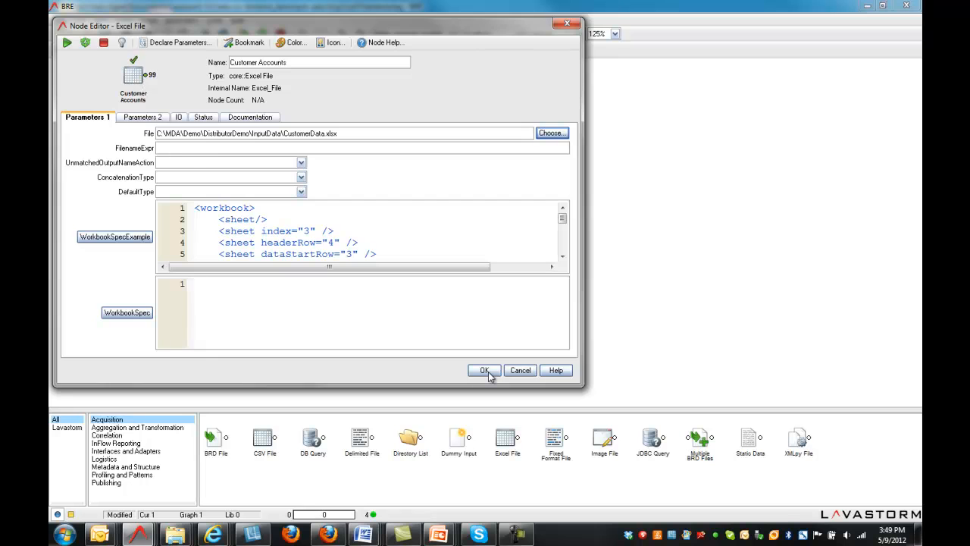
pyautogui.click(484, 371)
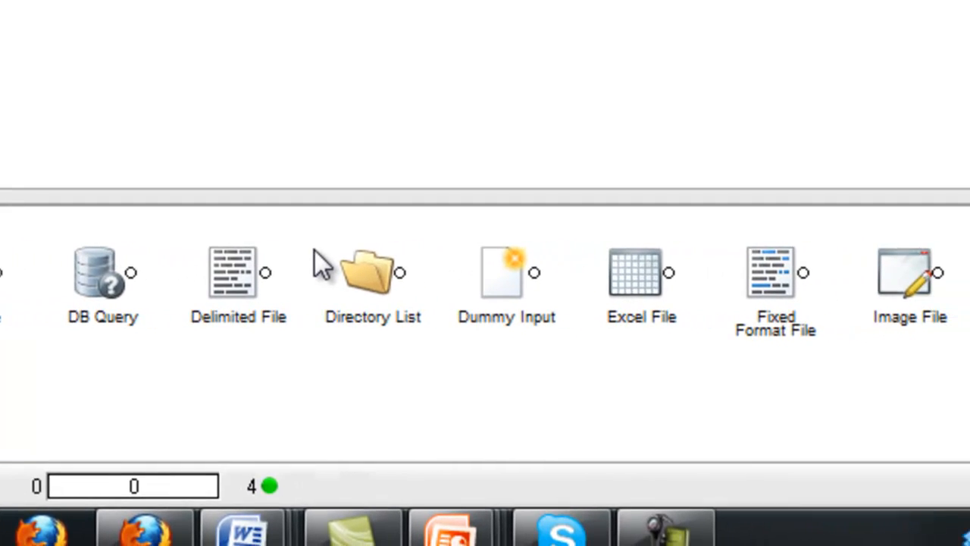
pyautogui.hscroll(3)
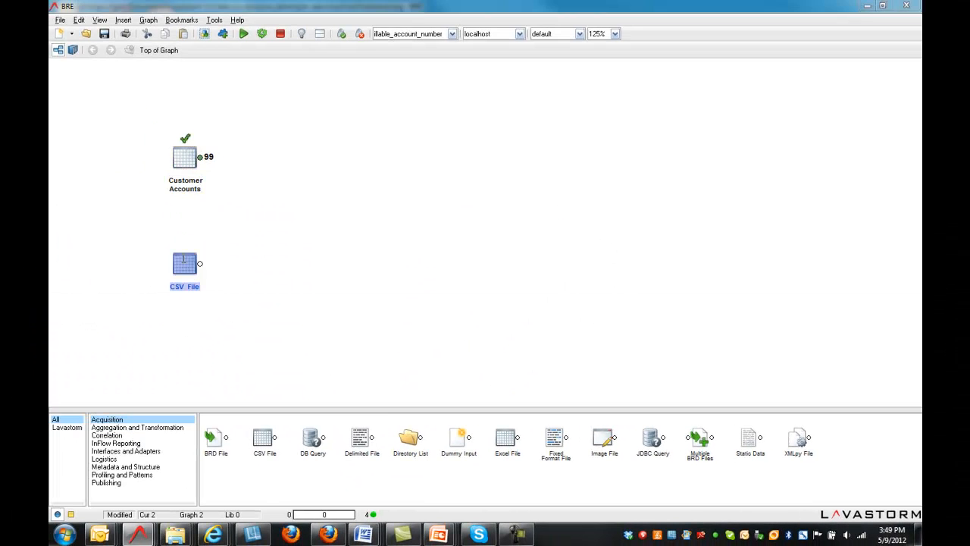
# - Make the CSV node Distributor Information and add a 'select * from CustomerInfo' query source
pyautogui.doubleClick(184, 264)
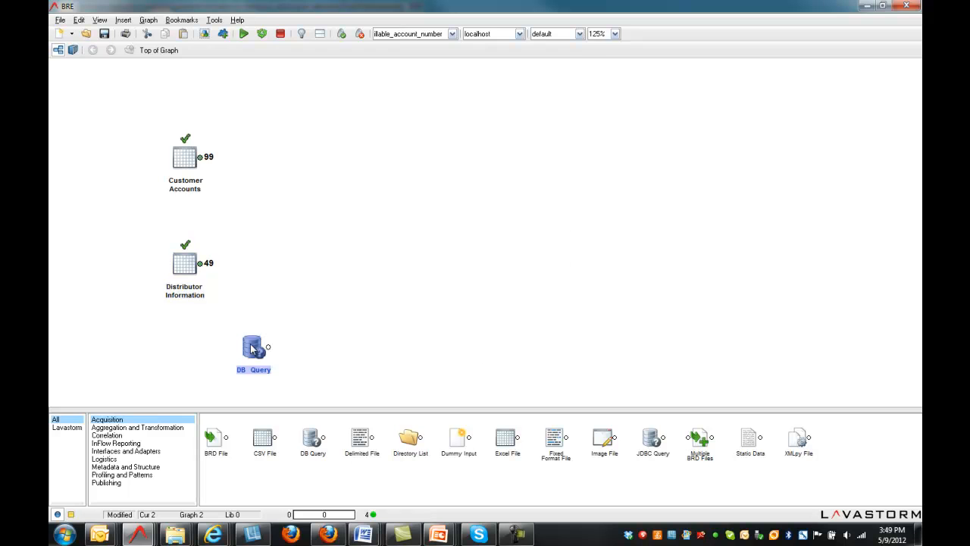
pyautogui.doubleClick(253, 347)
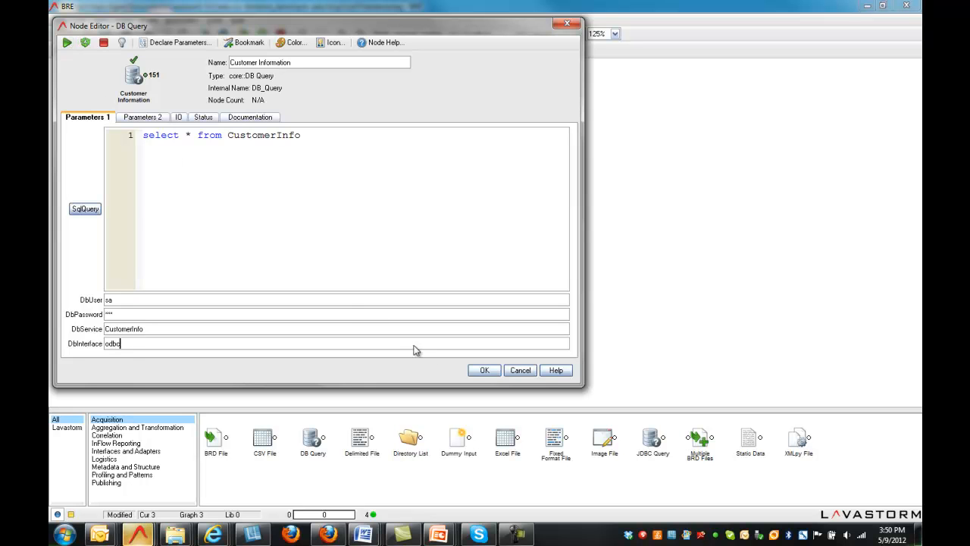
pyautogui.click(484, 370)
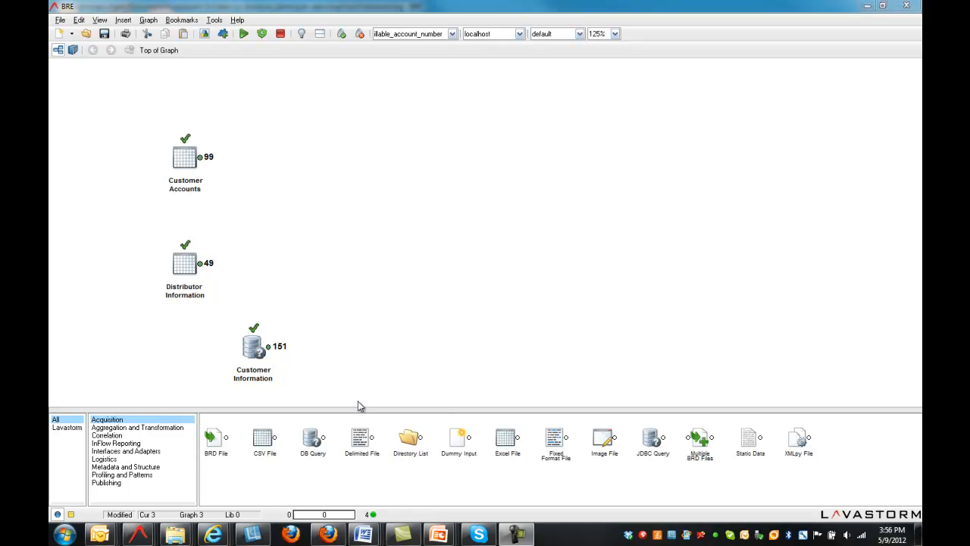
# - Browse the Aggregation, Correlation and Publishing node lists, ending on Profiling and Patterns
pyautogui.click(137, 427)
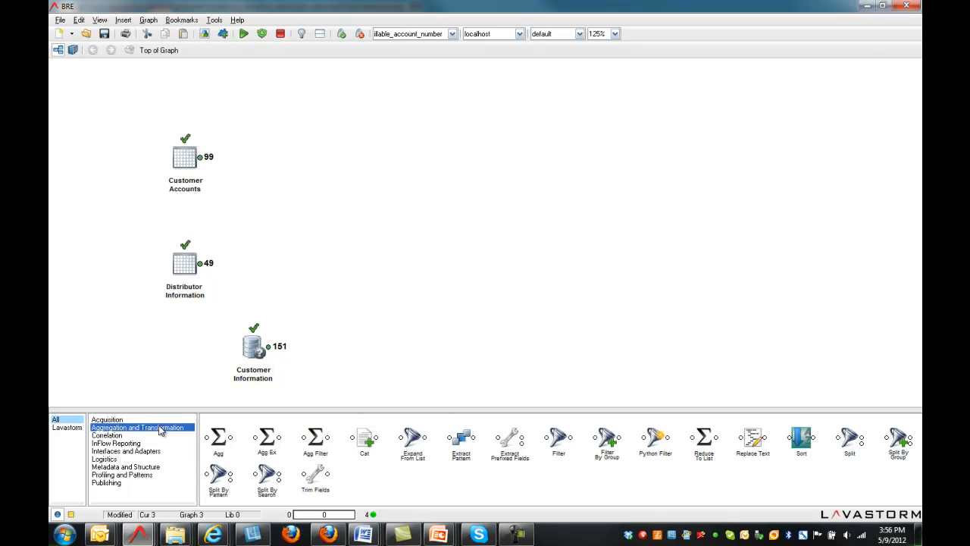
pyautogui.click(107, 435)
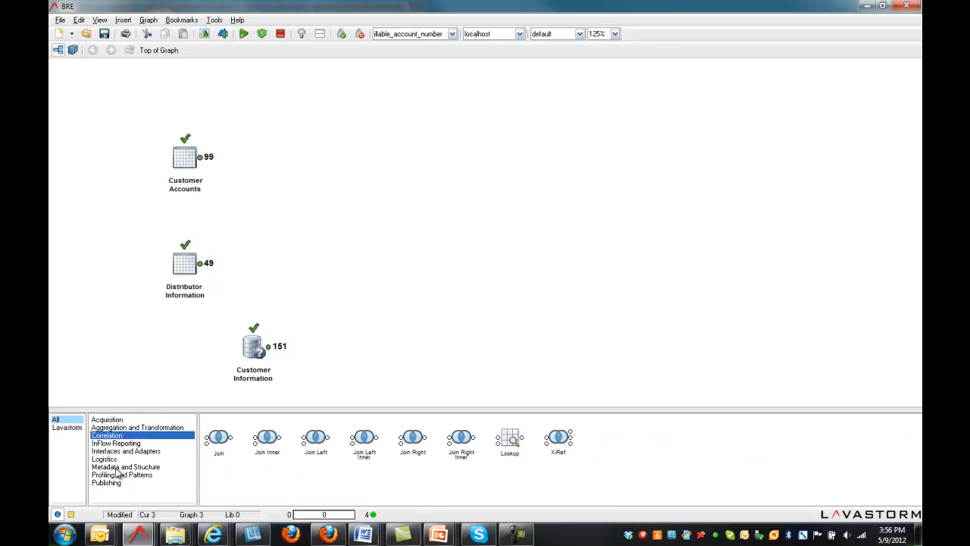
pyautogui.click(107, 483)
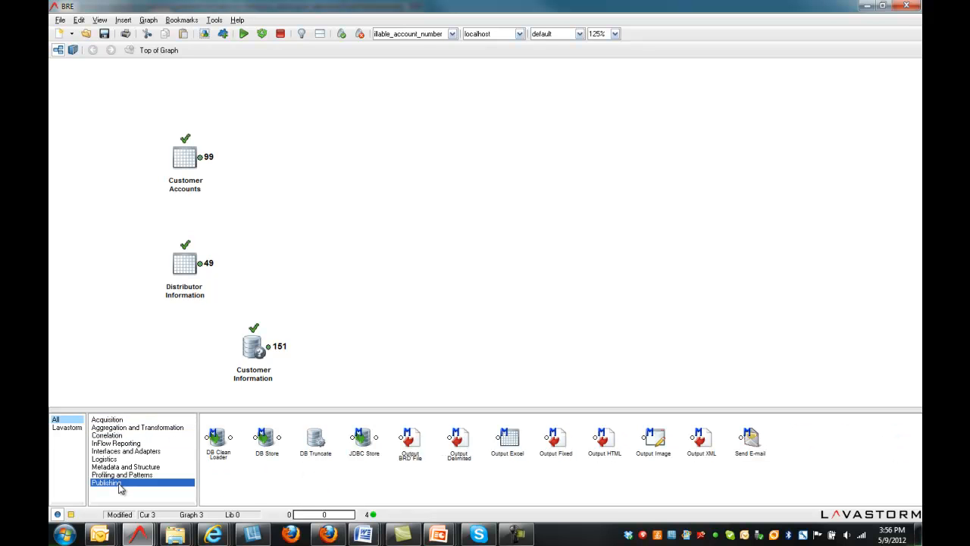
pyautogui.click(122, 475)
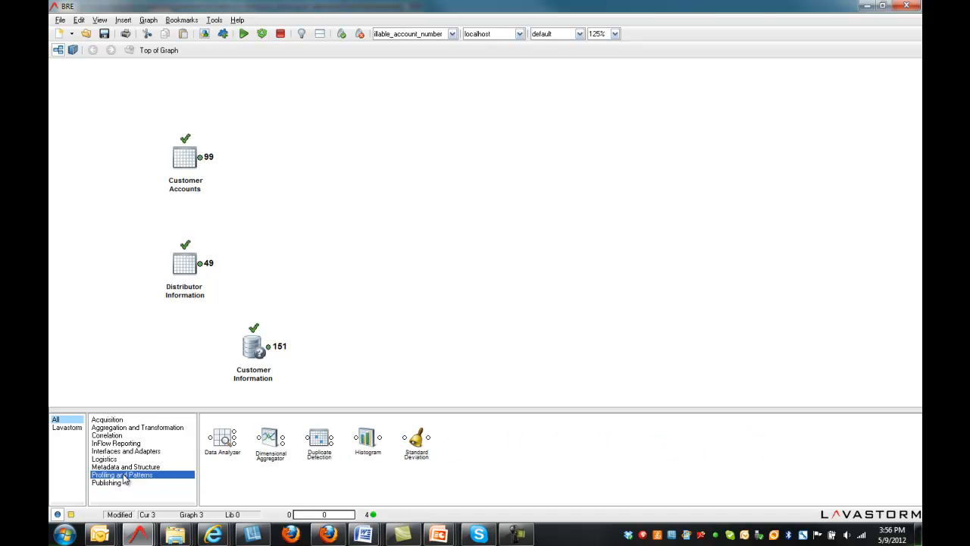
pyautogui.moveTo(286, 471)
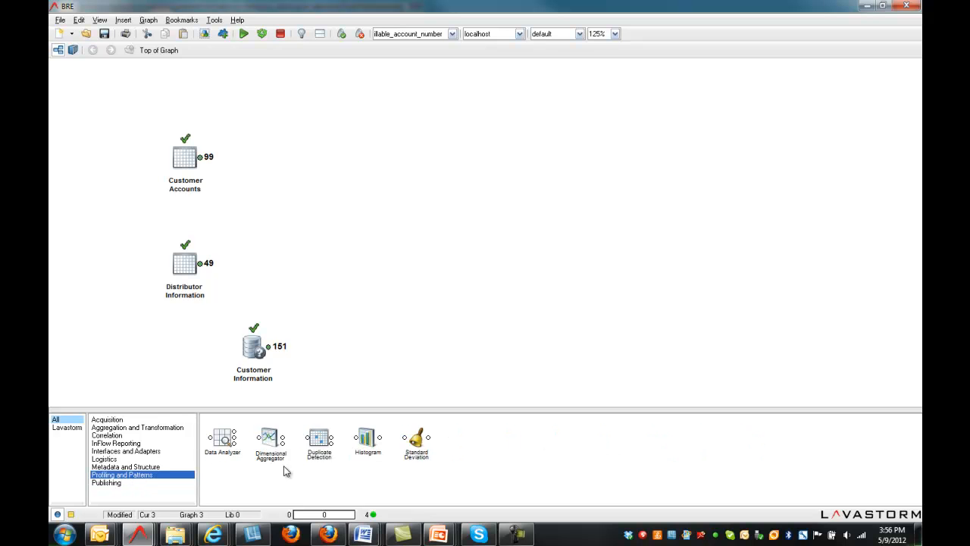
pyautogui.moveTo(310, 465)
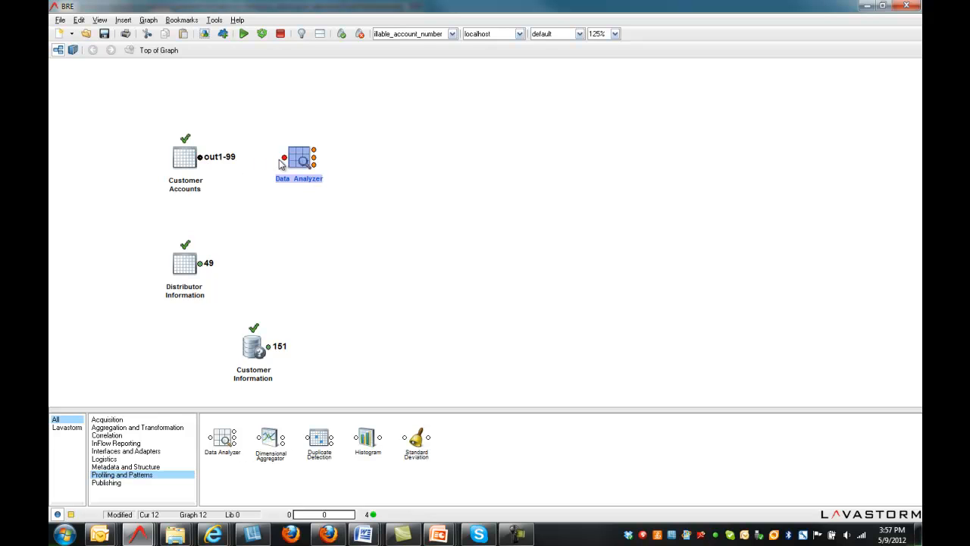
pyautogui.moveTo(200, 157); pyautogui.dragTo(283, 157)
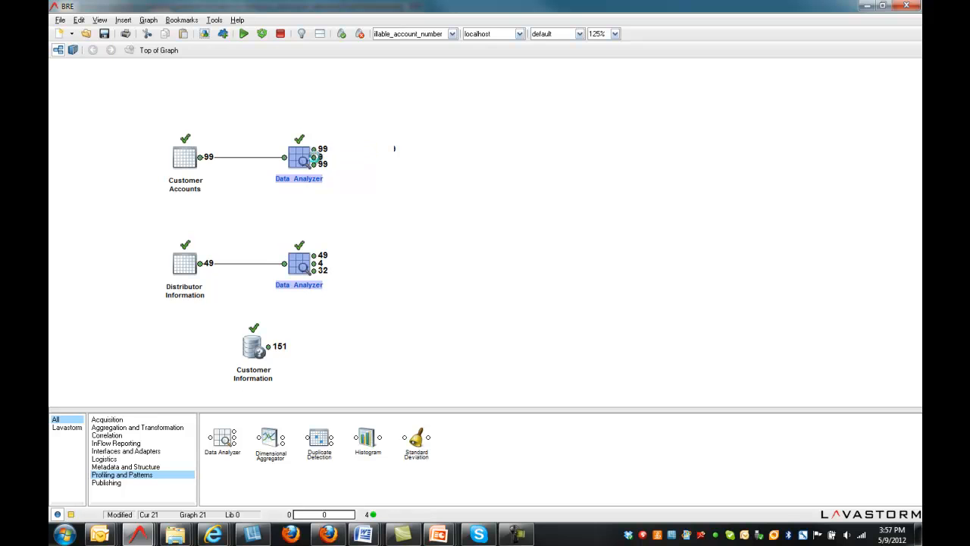
pyautogui.doubleClick(298, 157)
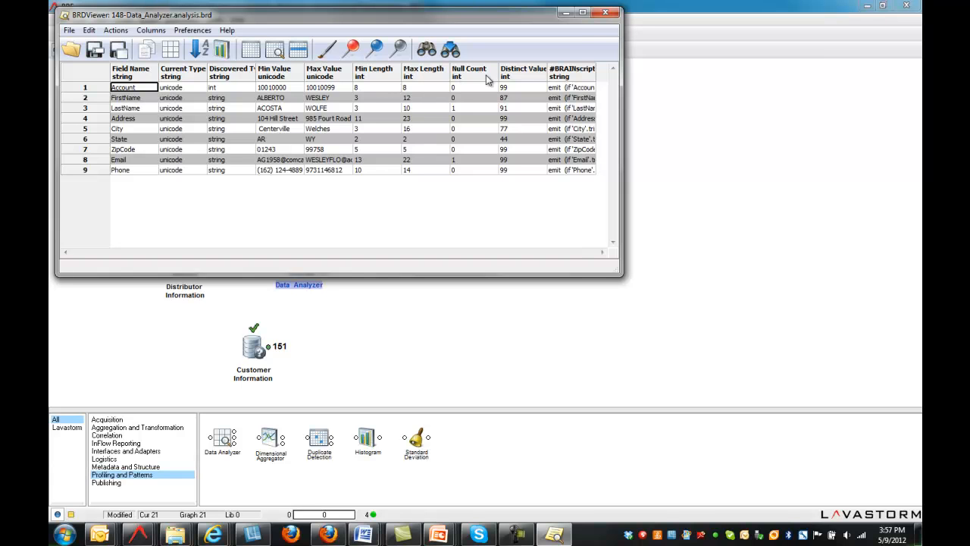
pyautogui.click(606, 12)
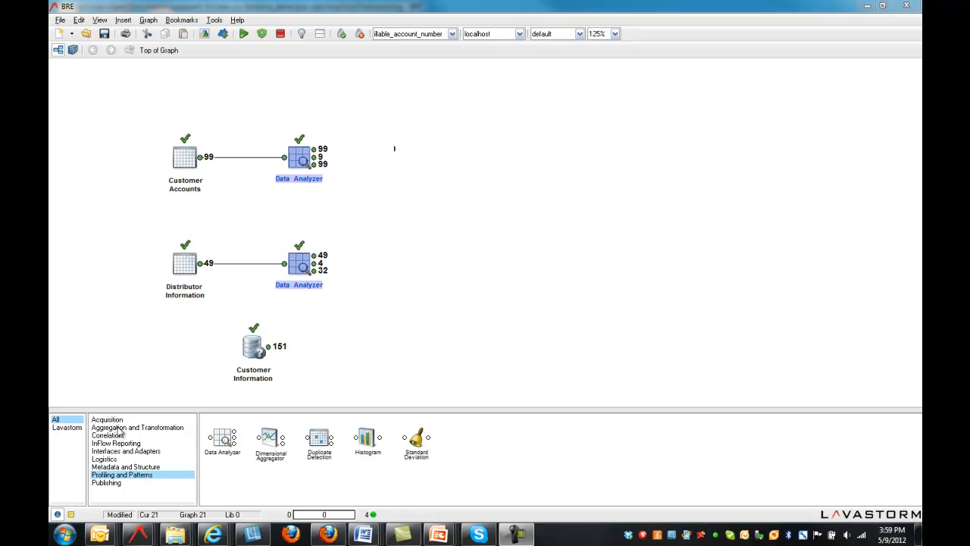
# - Add an X-Ref node with Account as left key, named 'Join by Account ID'
pyautogui.click(107, 435)
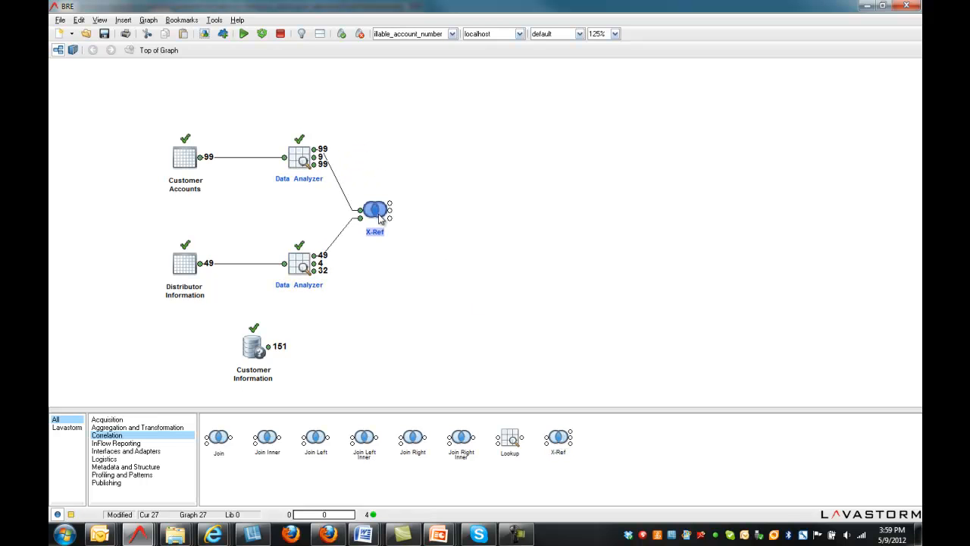
pyautogui.doubleClick(374, 211)
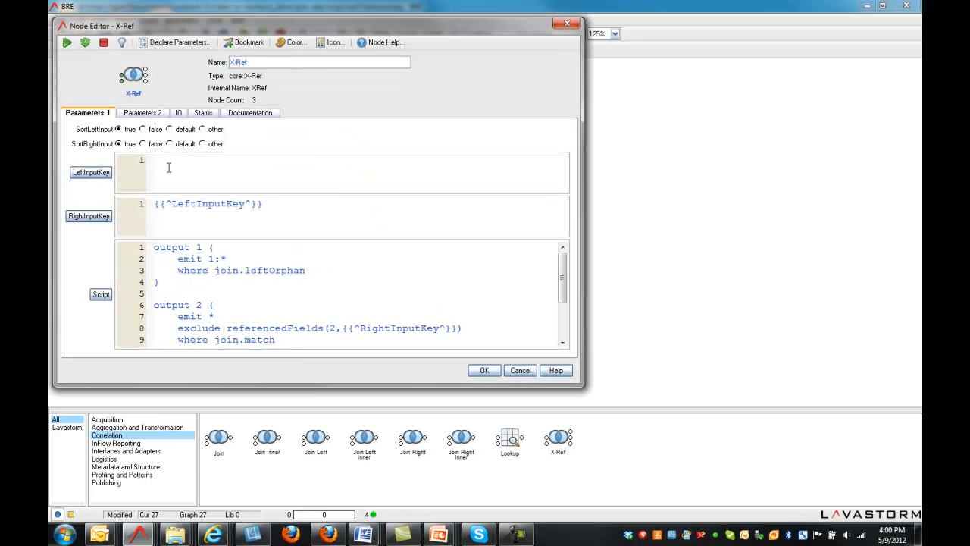
pyautogui.rightClick(168, 167)
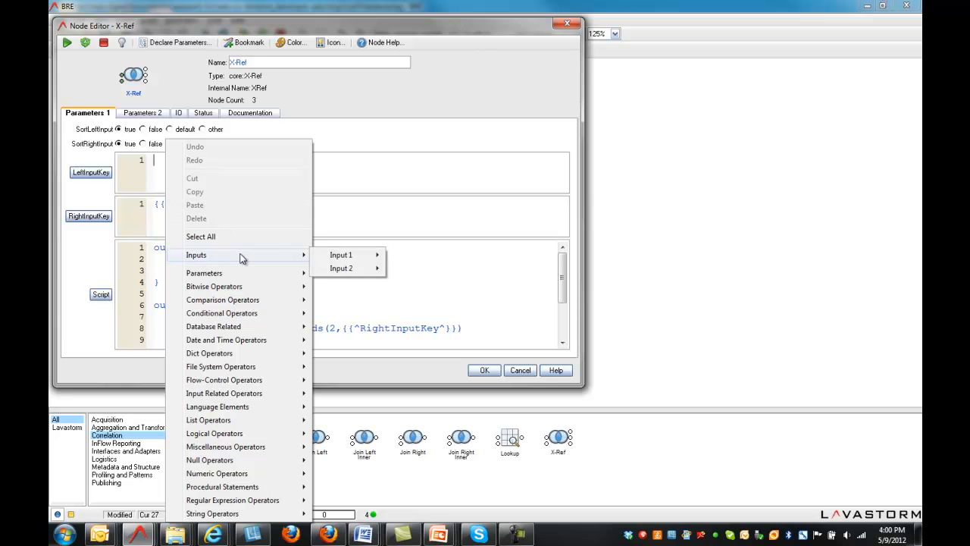
pyautogui.click(417, 254)
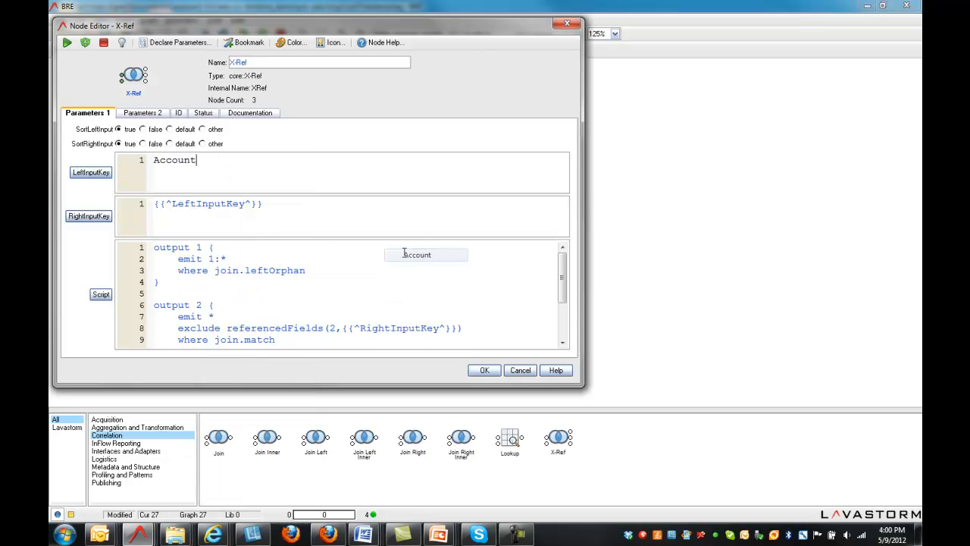
pyautogui.write('Join by Account ID')
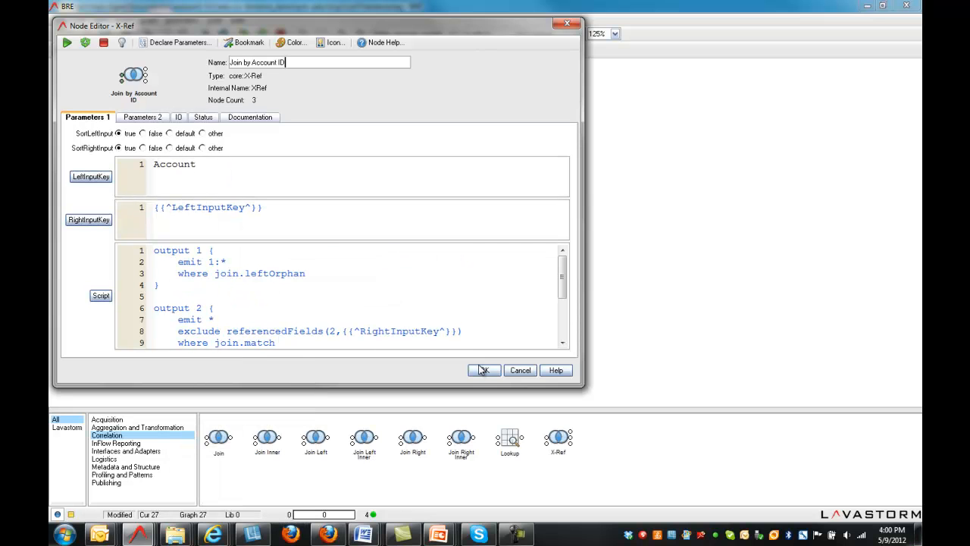
pyautogui.click(483, 370)
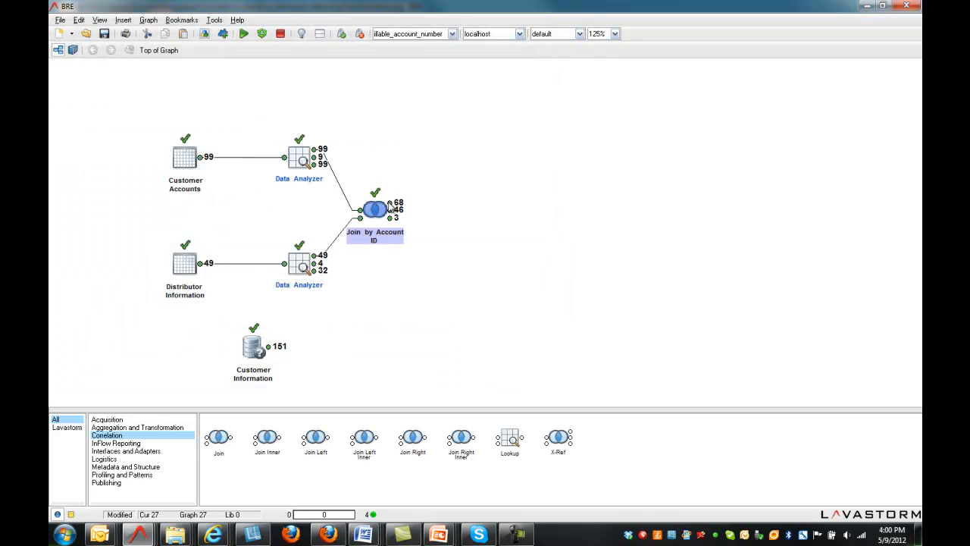
pyautogui.moveTo(389, 210)
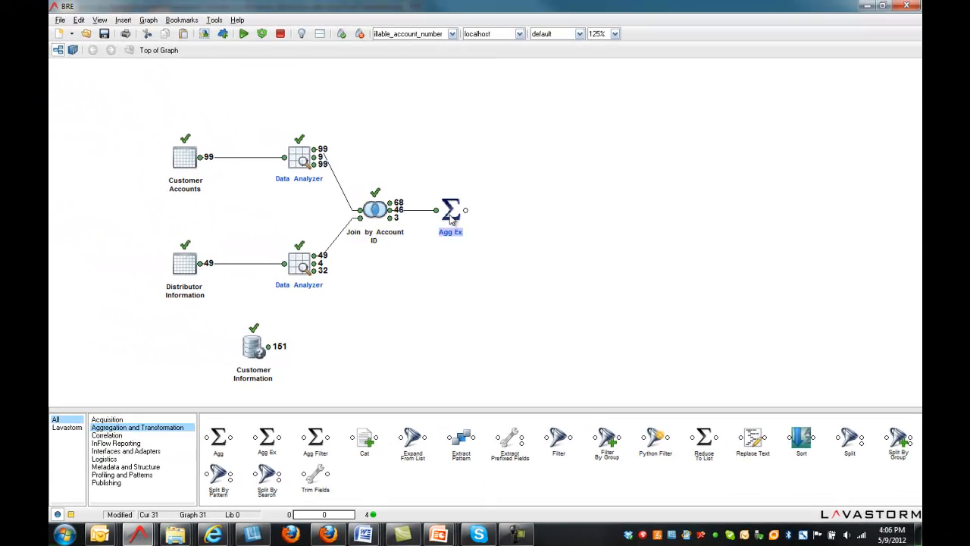
# - Configure the Total by Day node: Total = sum(Quantity), grouped by PurchaseDate
pyautogui.doubleClick(450, 210)
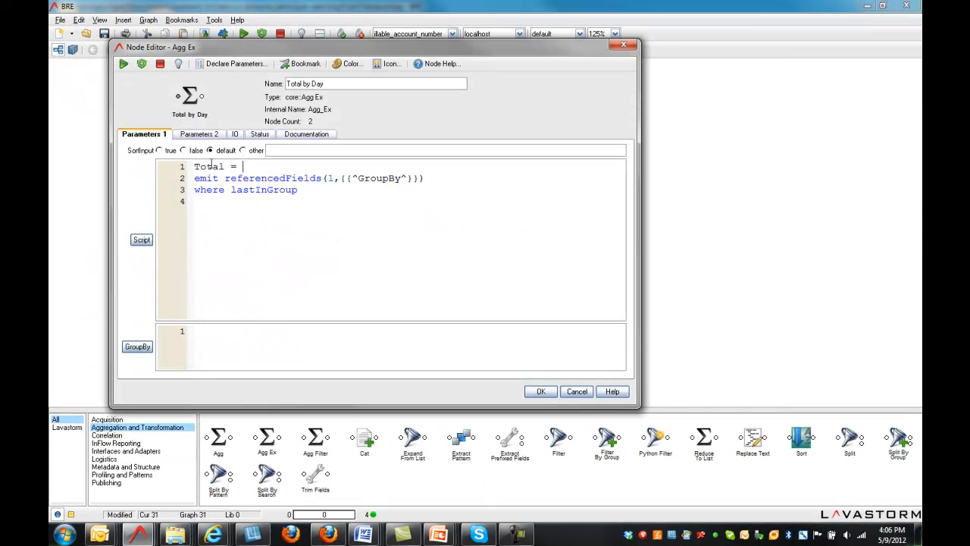
pyautogui.write('sum(')
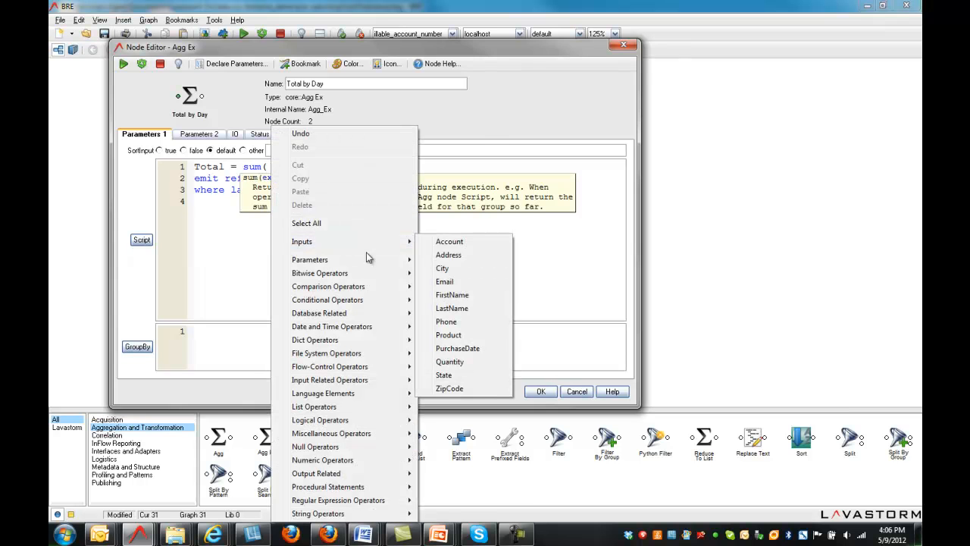
pyautogui.click(450, 361)
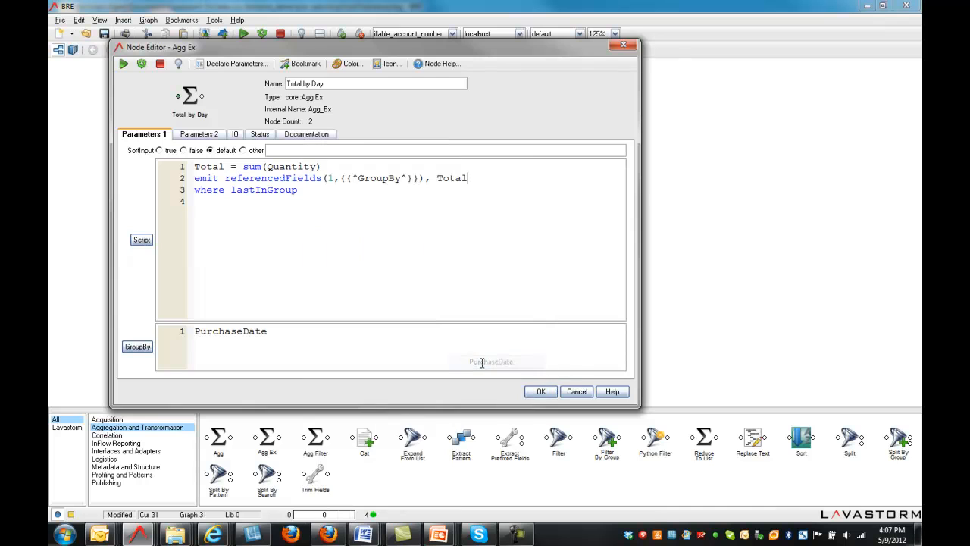
pyautogui.click(540, 391)
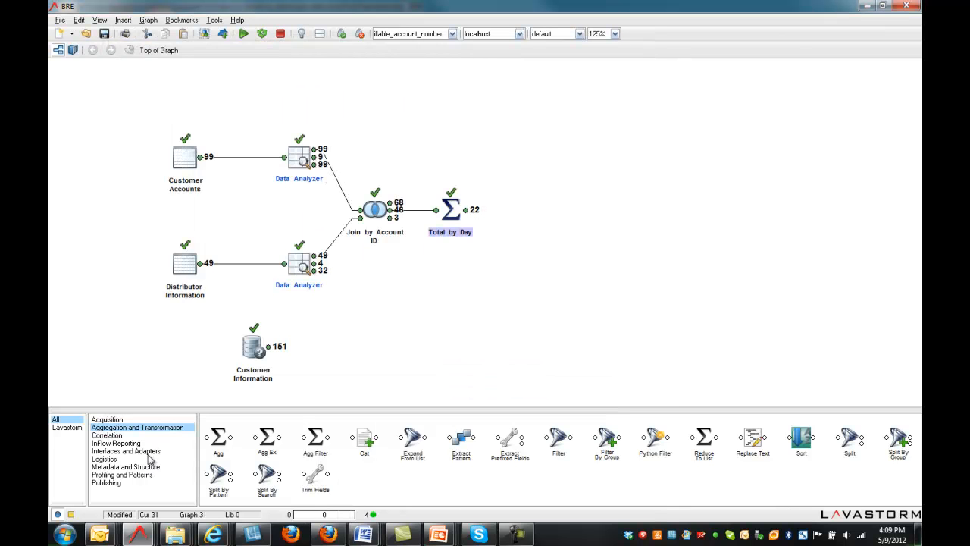
pyautogui.click(126, 451)
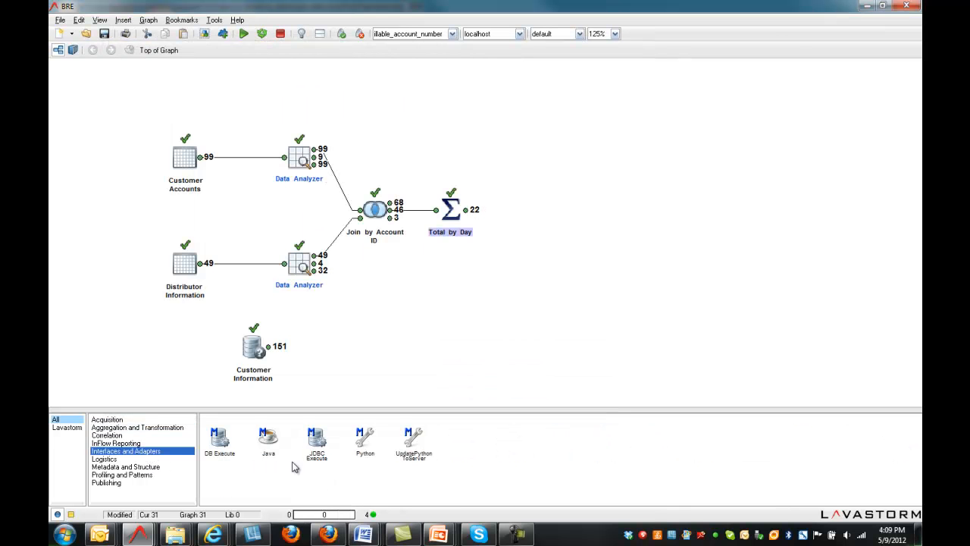
pyautogui.moveTo(368, 469)
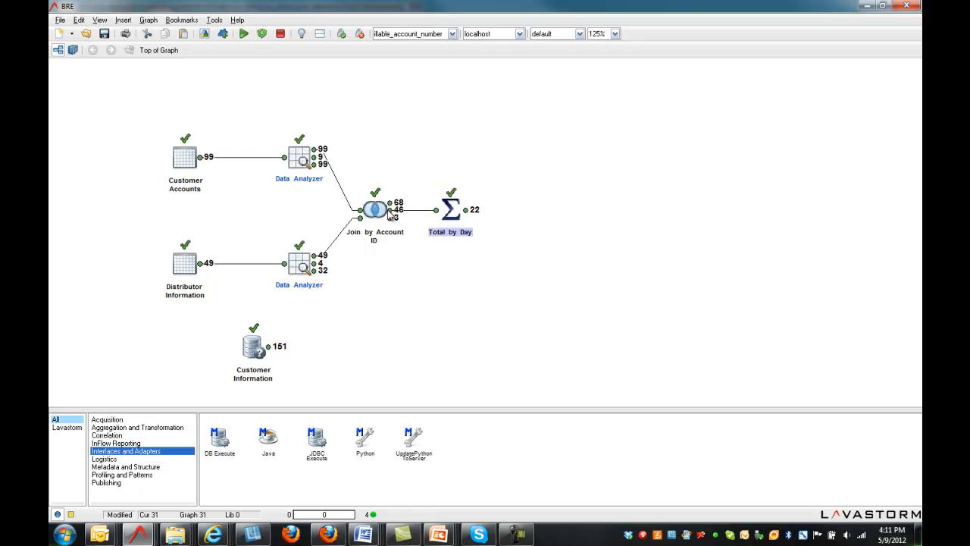
pyautogui.doubleClick(373, 208)
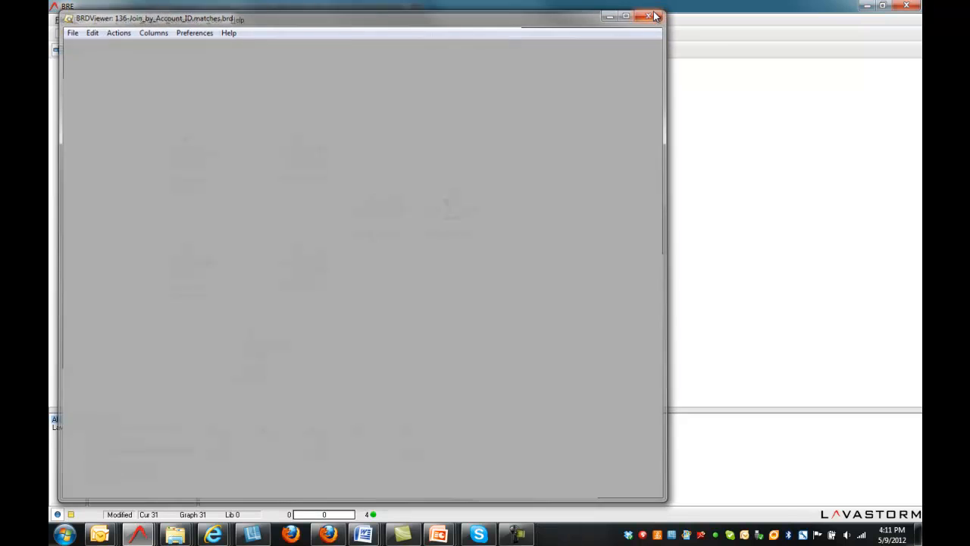
pyautogui.click(627, 17)
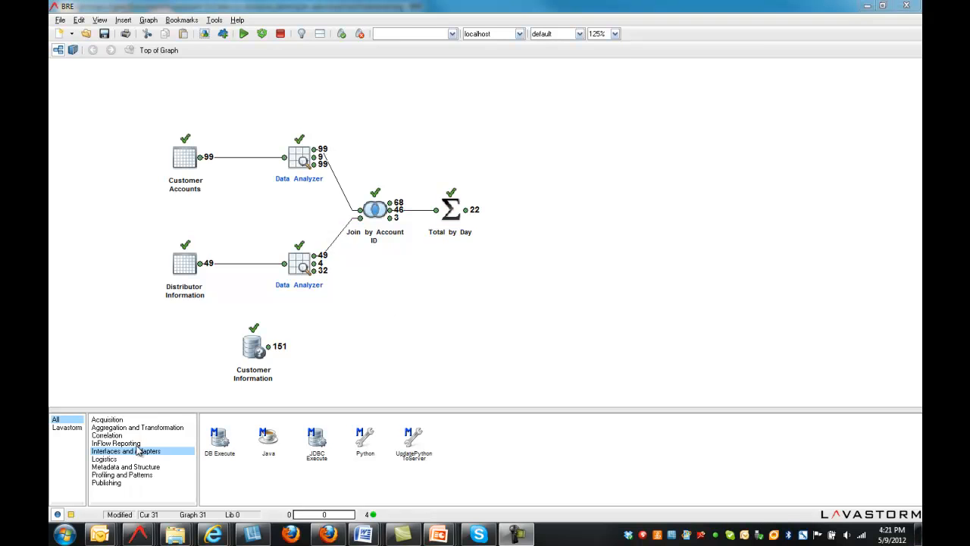
# - Add a Total by Day bar chart fed by Total by Day and view it
pyautogui.click(116, 443)
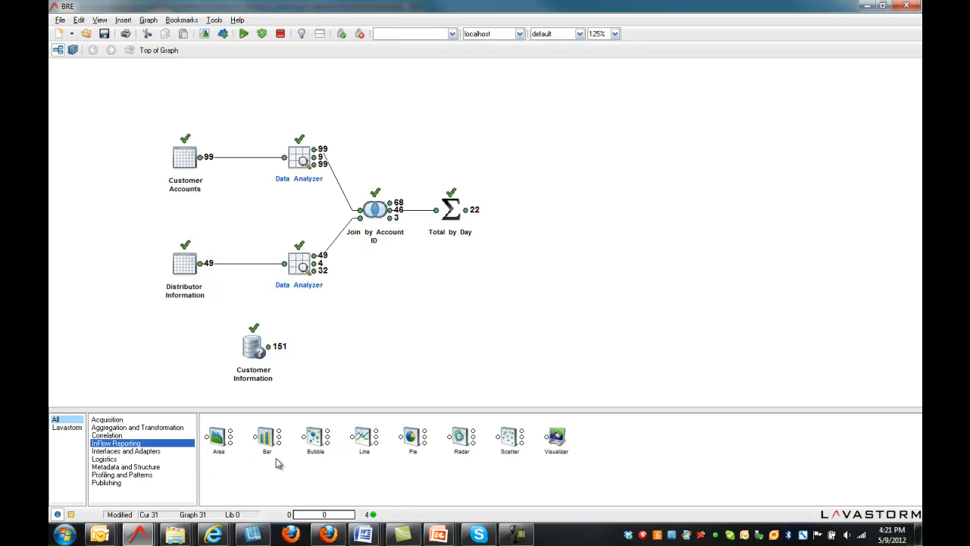
pyautogui.moveTo(266, 437); pyautogui.dragTo(525, 210)
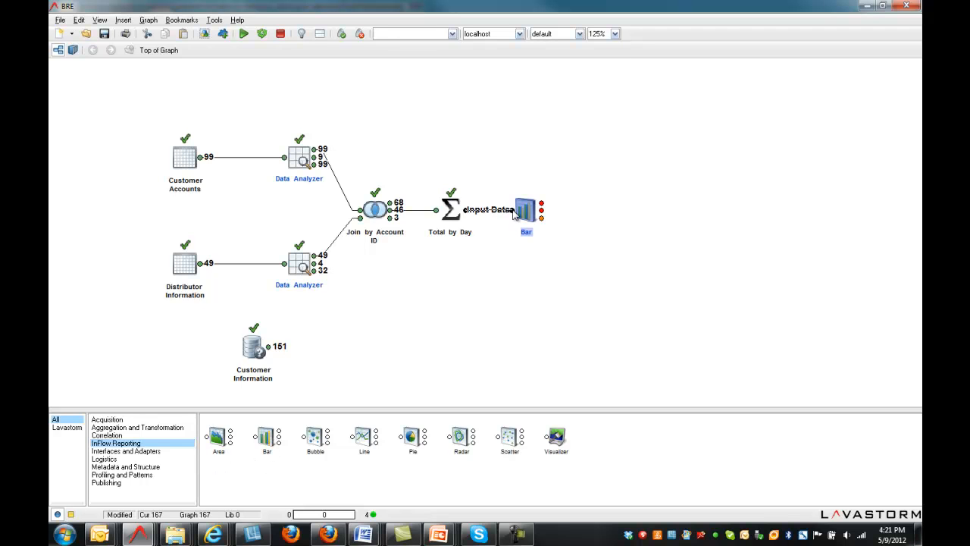
pyautogui.doubleClick(526, 210)
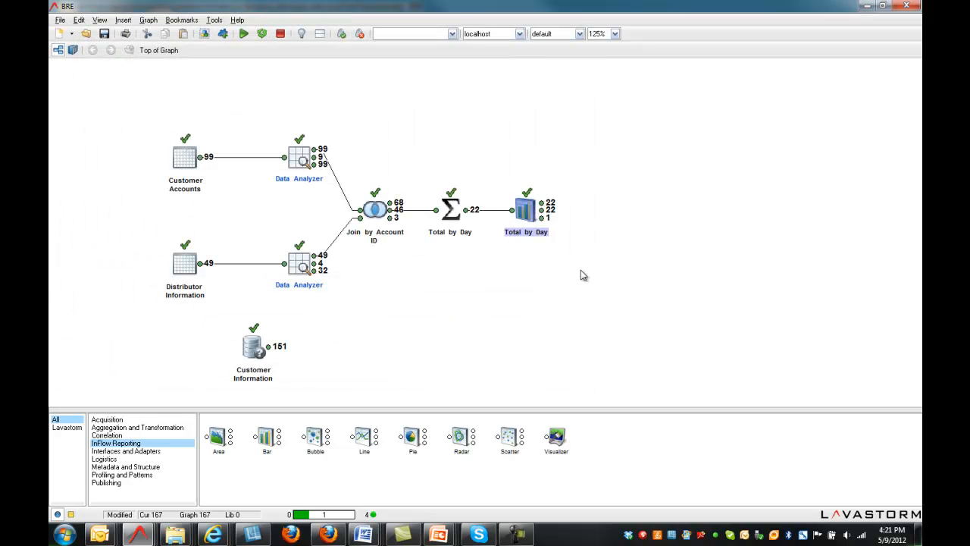
pyautogui.doubleClick(526, 208)
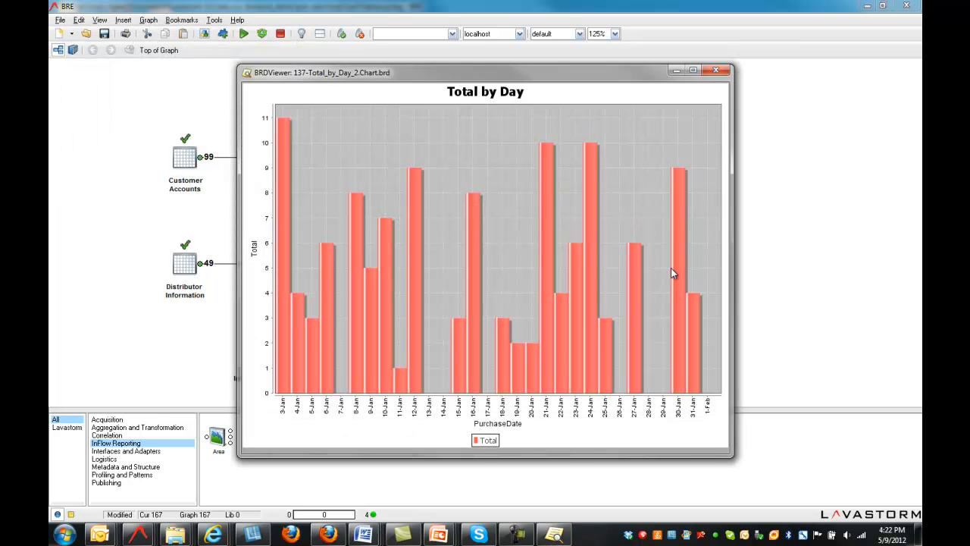
pyautogui.click(717, 70)
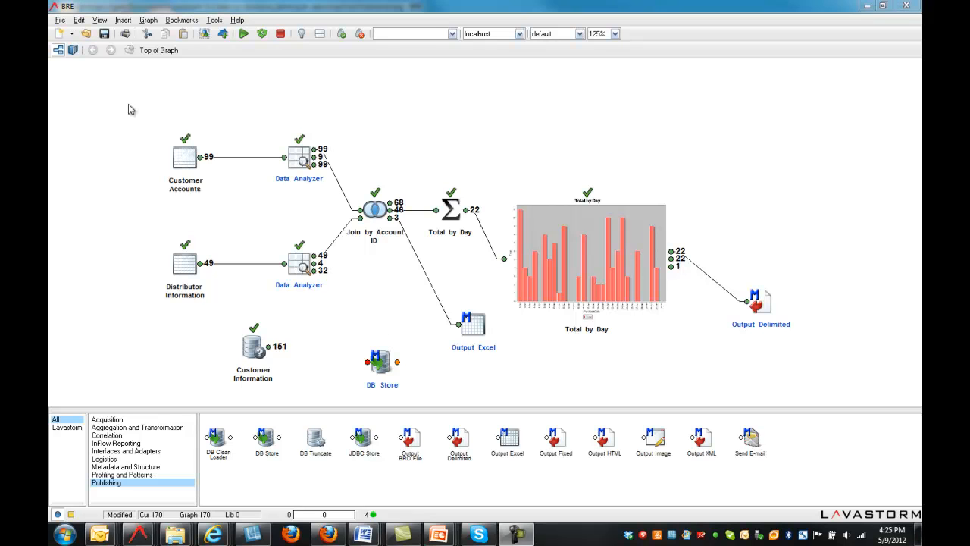
# - Rubber-band select the source, Data Analyzer and join nodes
pyautogui.moveTo(131, 108); pyautogui.dragTo(403, 297)
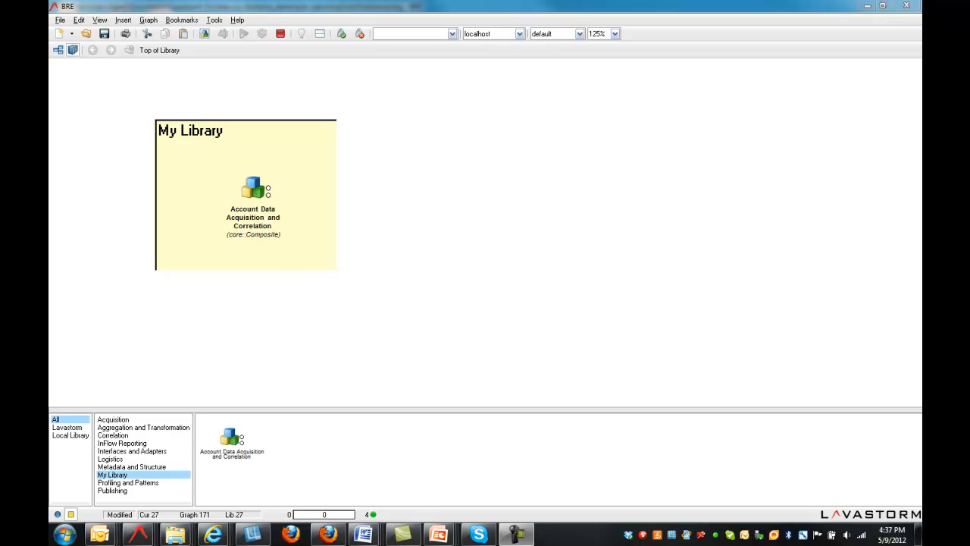
# - Return to the top graph, drop in the saved composite, then view the final graph
pyautogui.doubleClick(253, 188)
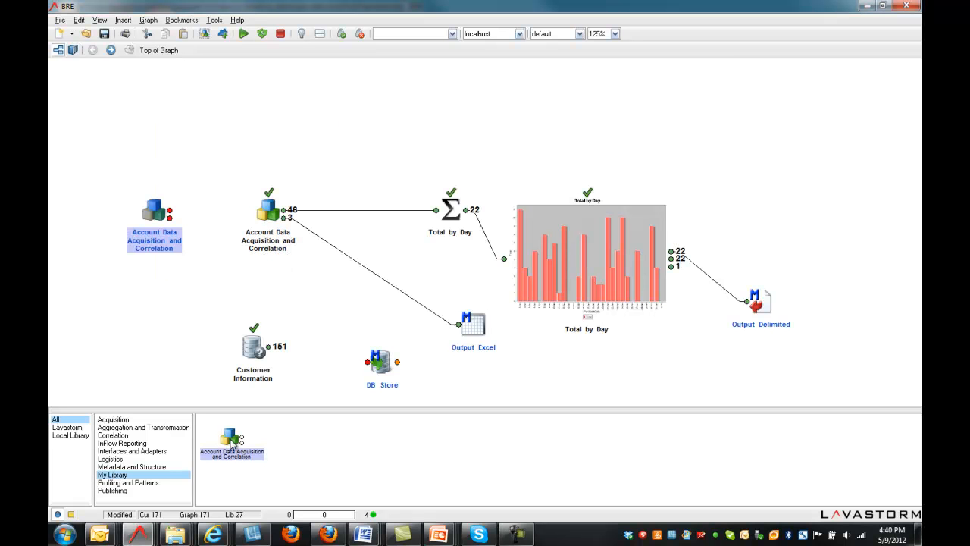
pyautogui.doubleClick(268, 209)
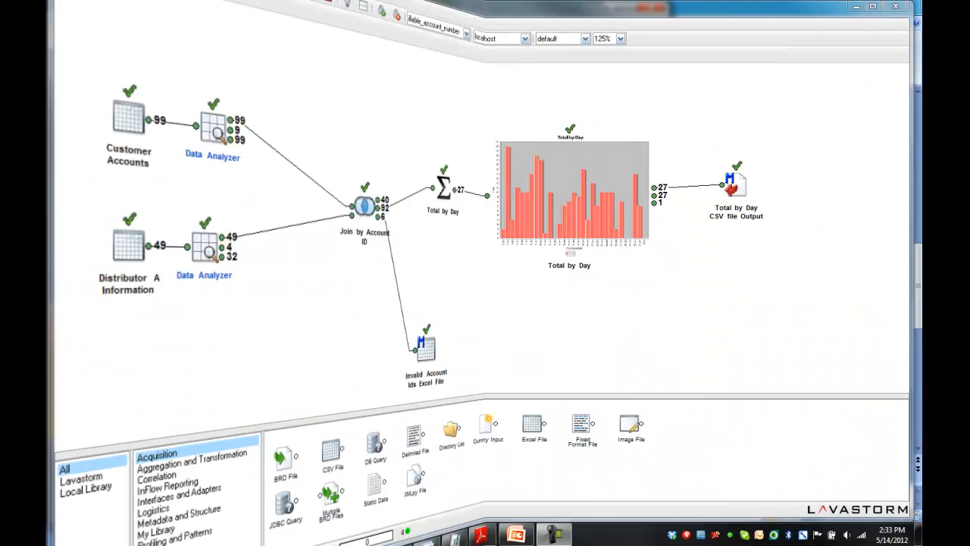
pyautogui.click(873, 6)
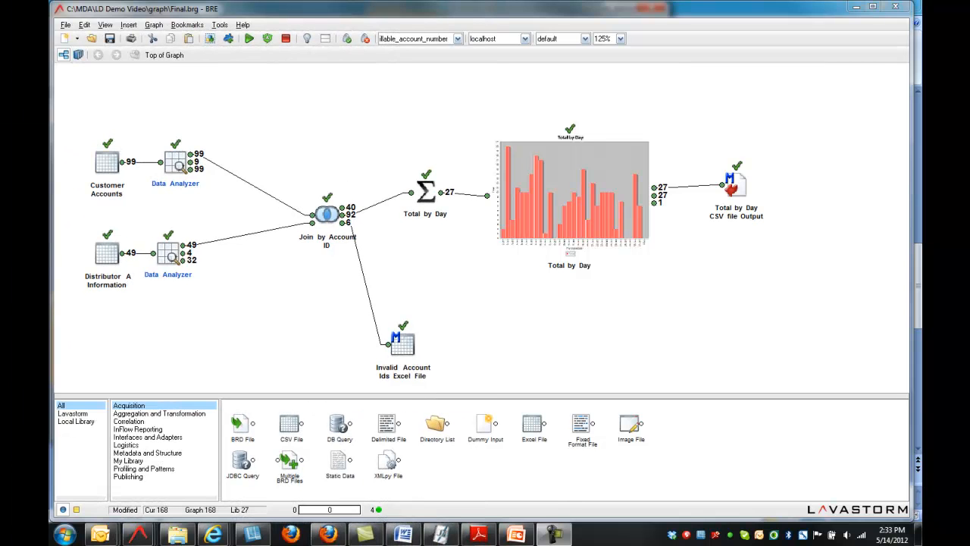